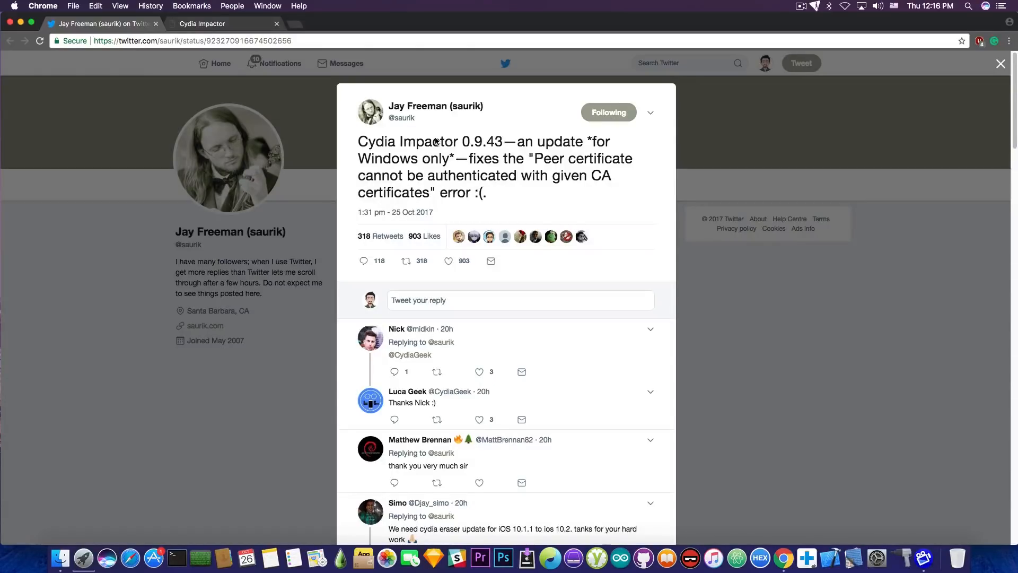
Step: Switch from saurik's tweet to the already-open cydiaimpactor.com download page
{"action": "left_click", "coordinate": [202, 23]}
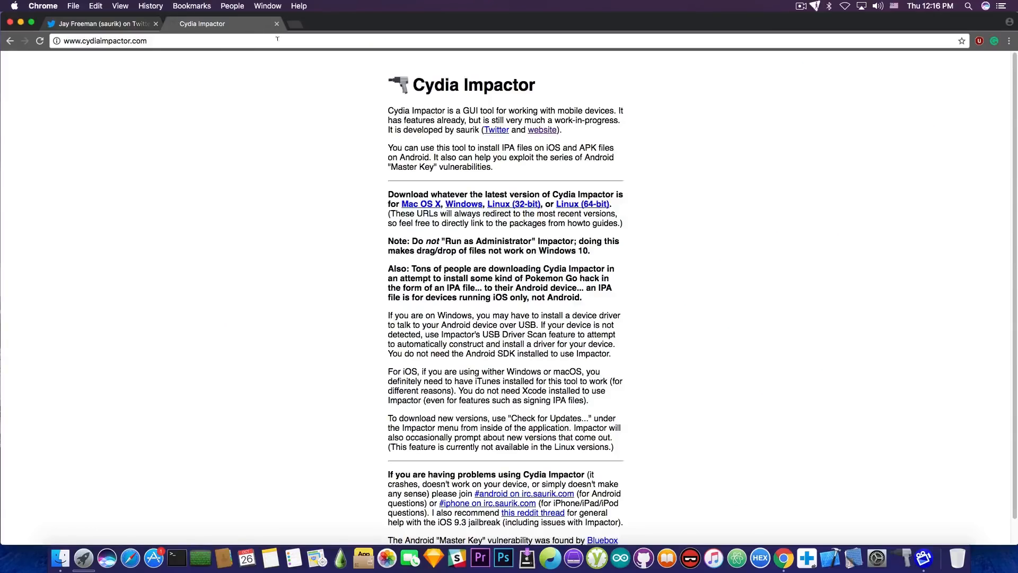